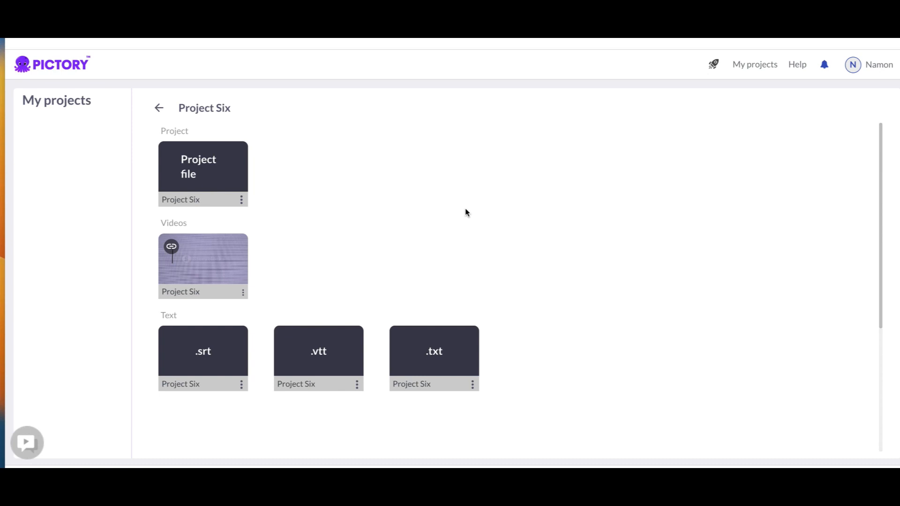
mouse_move(196, 261)
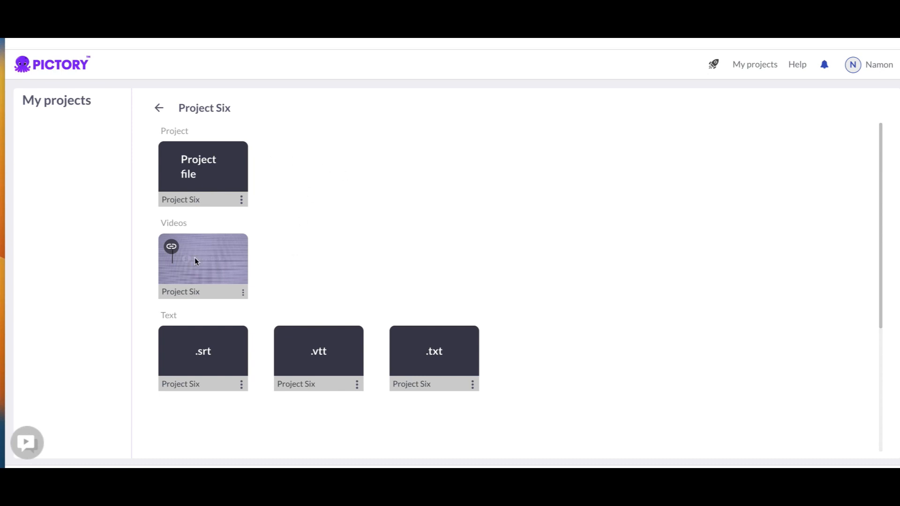
mouse_move(172, 247)
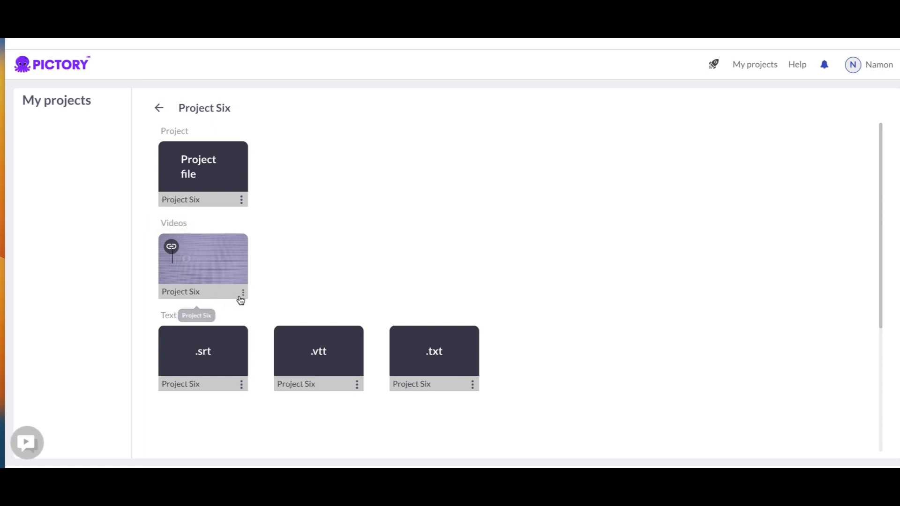
Show the Download and Share options for the Project Six video.
click(242, 292)
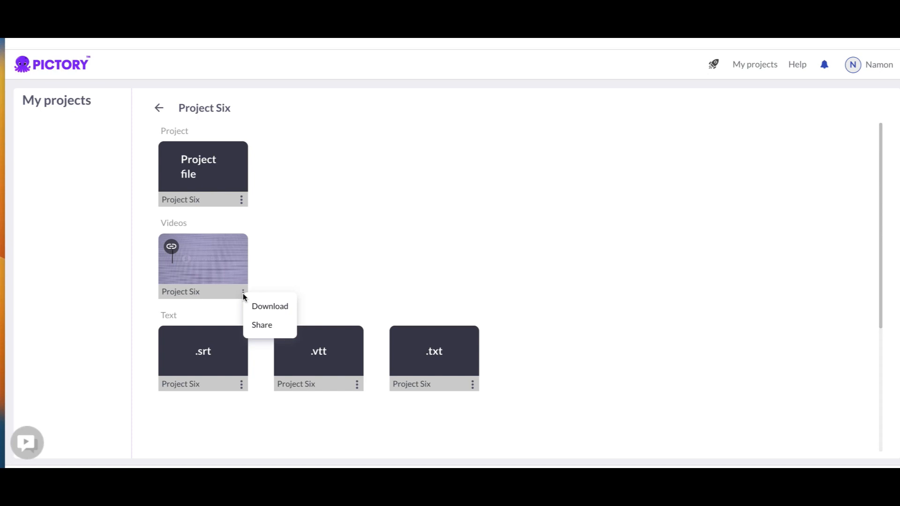
mouse_move(298, 185)
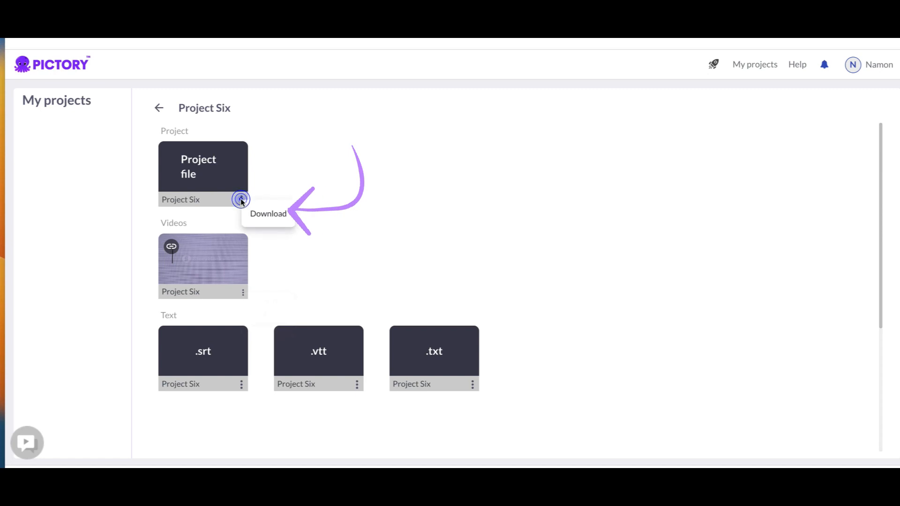
click(240, 199)
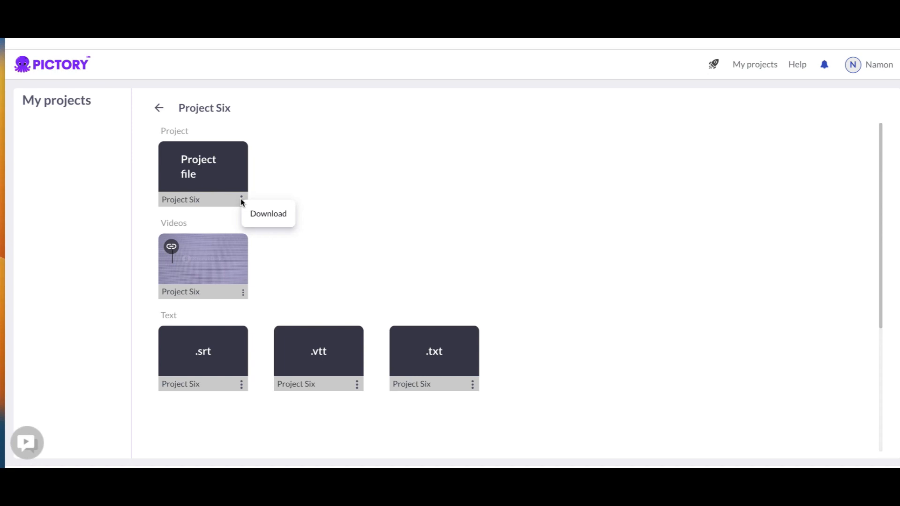
mouse_move(273, 182)
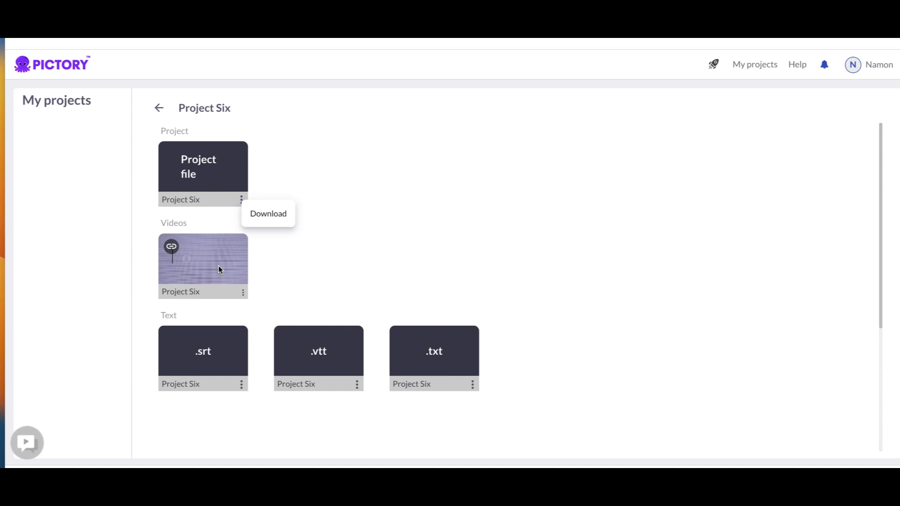
mouse_move(204, 272)
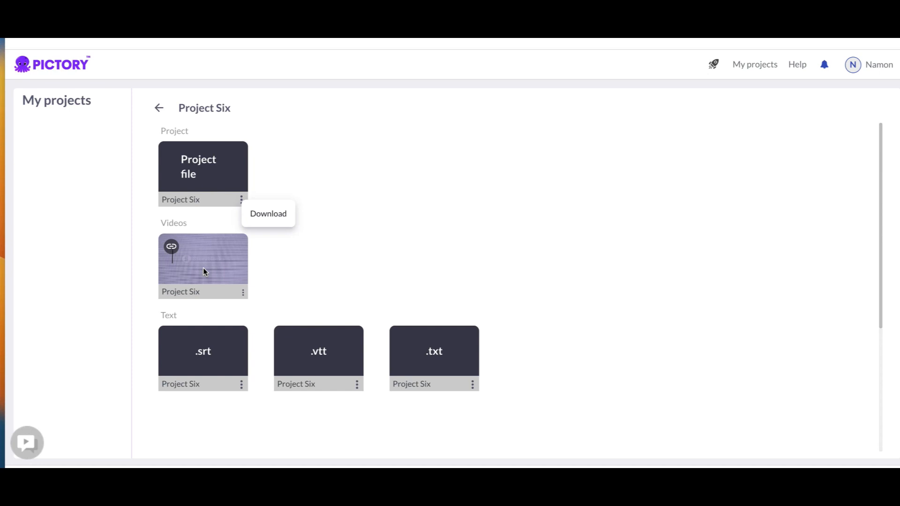
mouse_move(254, 374)
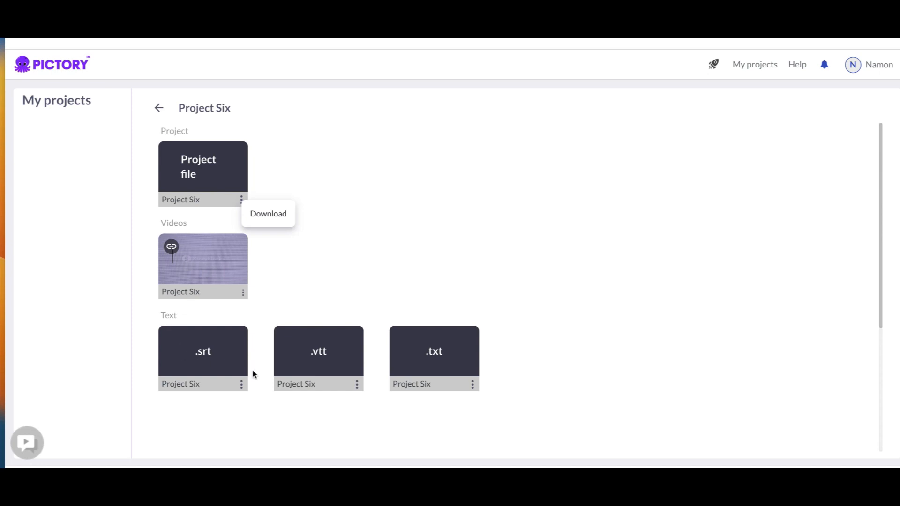
mouse_move(422, 369)
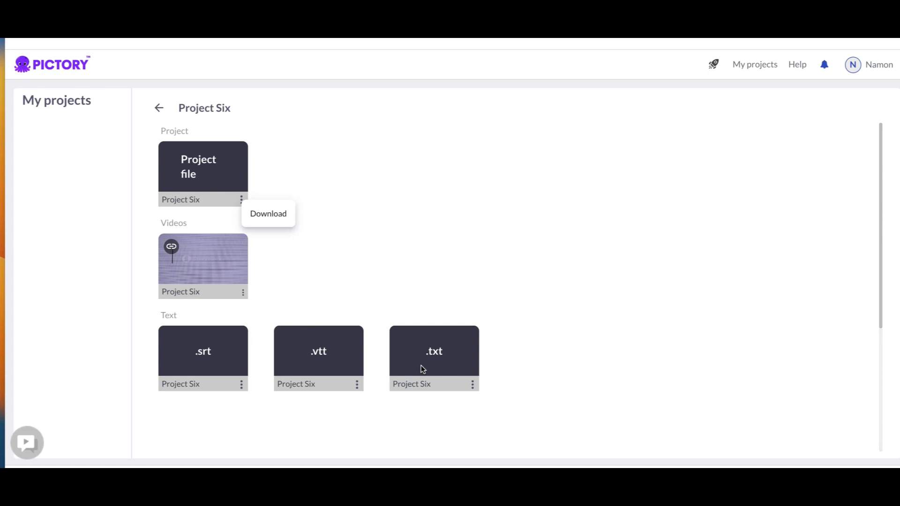
mouse_move(462, 274)
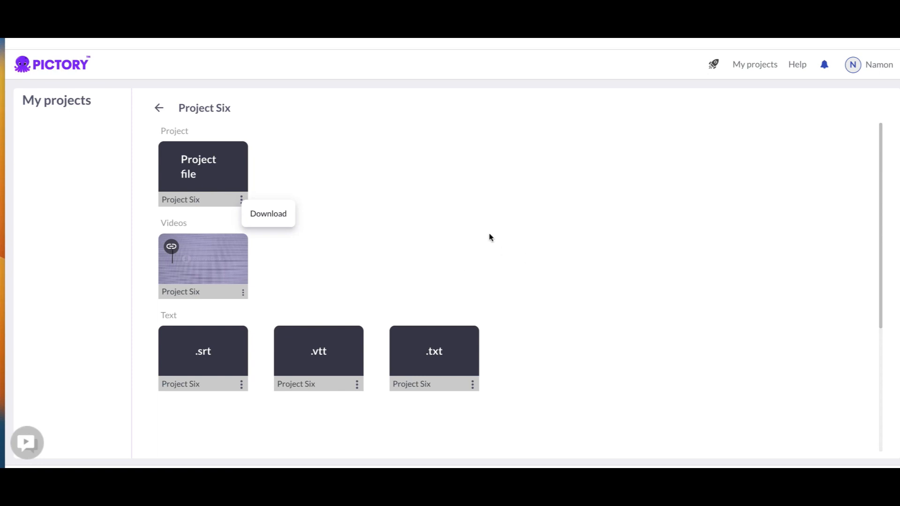
mouse_move(555, 214)
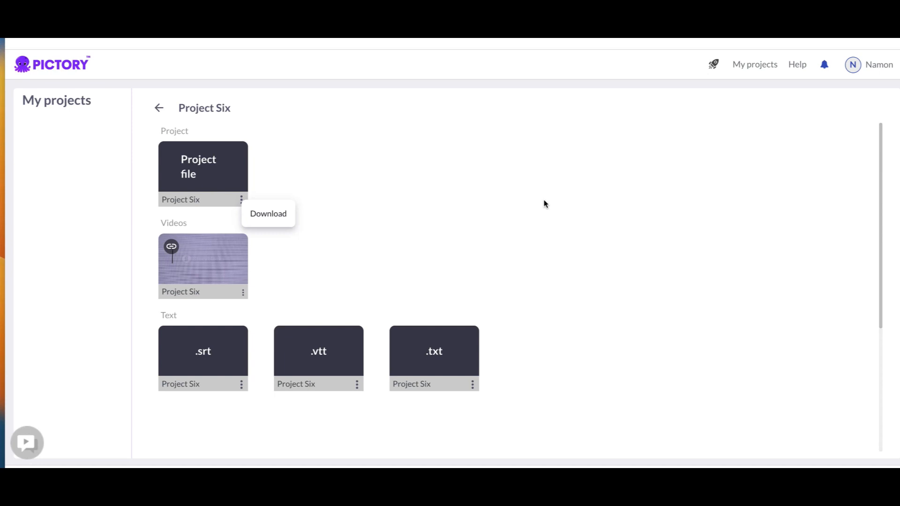
mouse_move(709, 130)
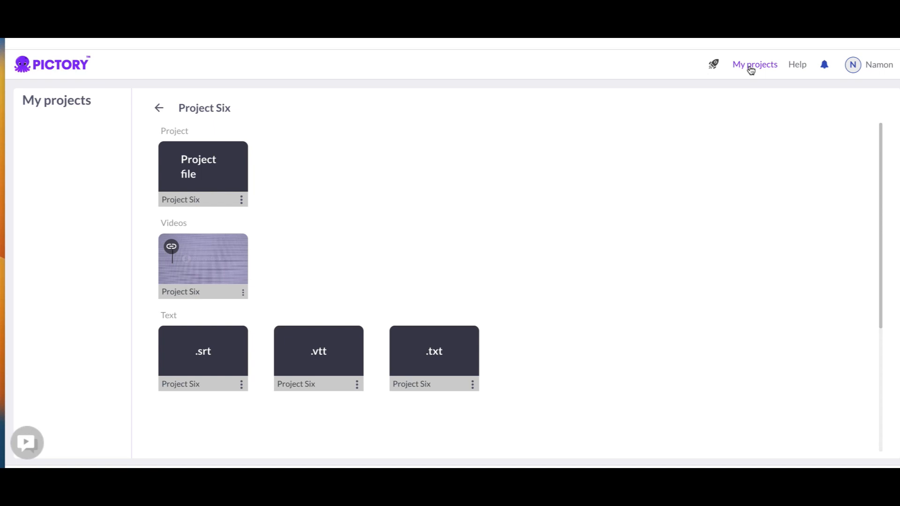
mouse_move(442, 234)
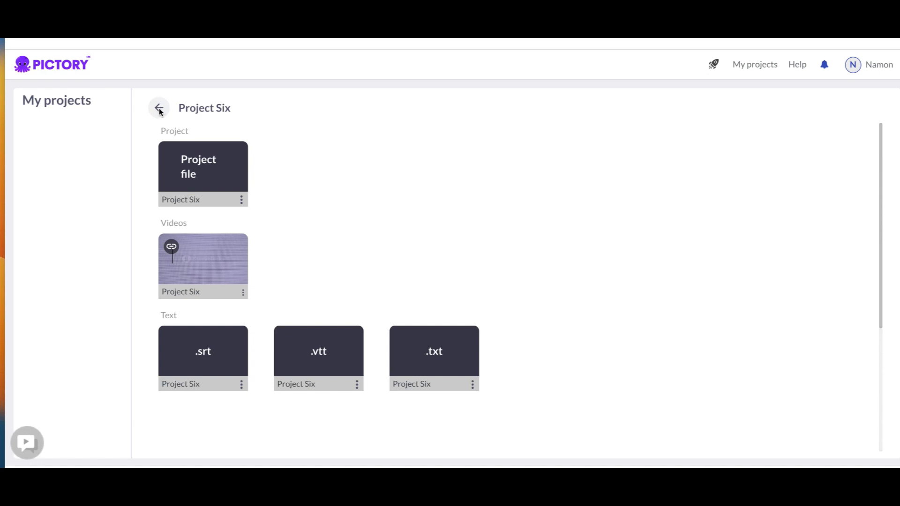
mouse_move(71, 104)
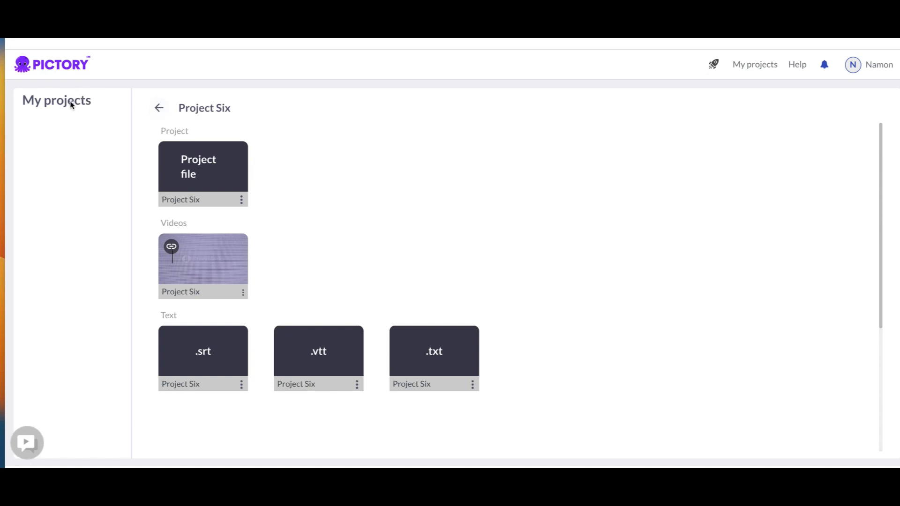
mouse_move(62, 136)
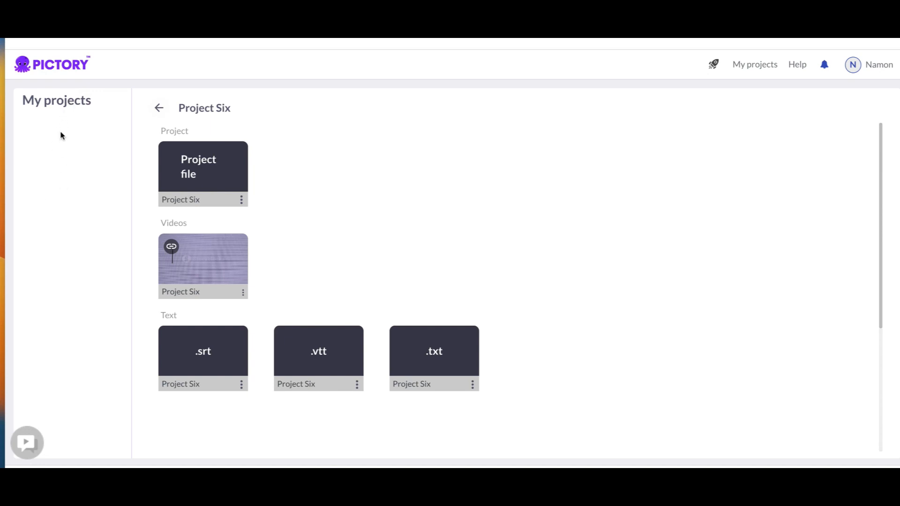
Go back from the Project Six folder to its parent folder.
click(158, 108)
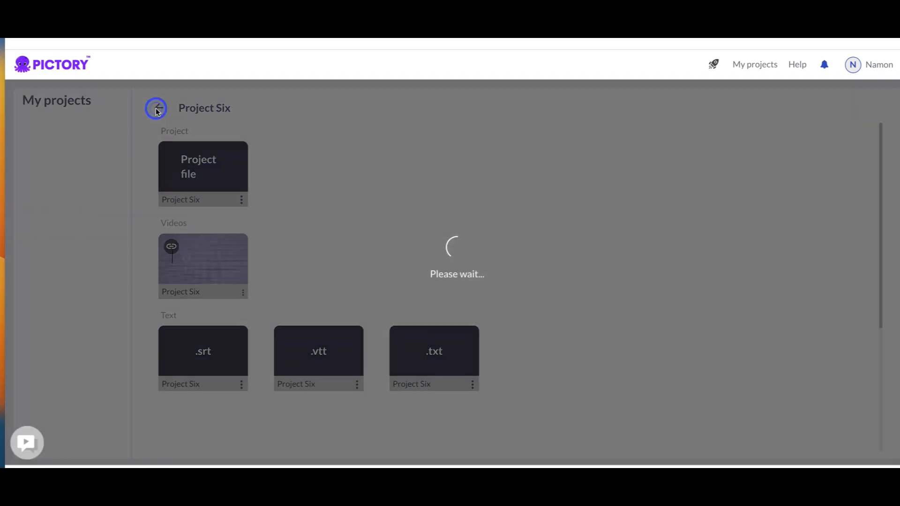
Go back from the Test Project folder toward the Pictory dashboard.
click(156, 109)
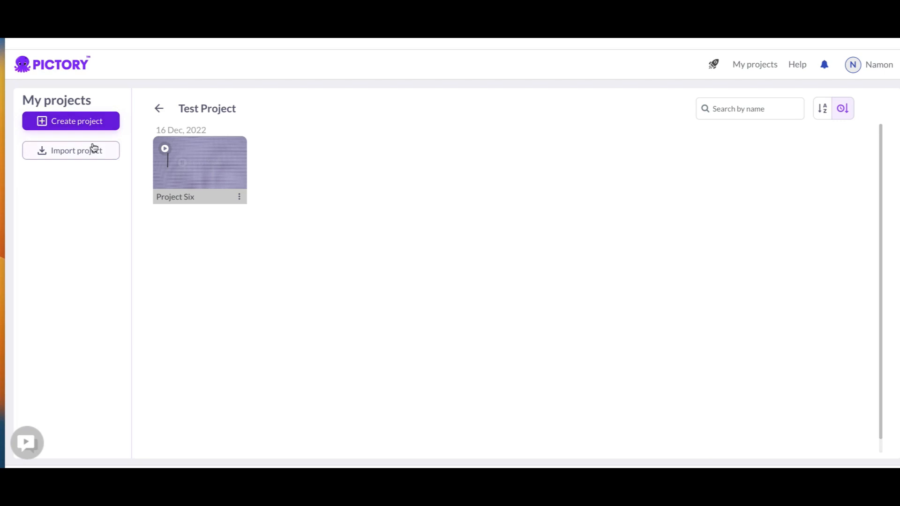
mouse_move(195, 169)
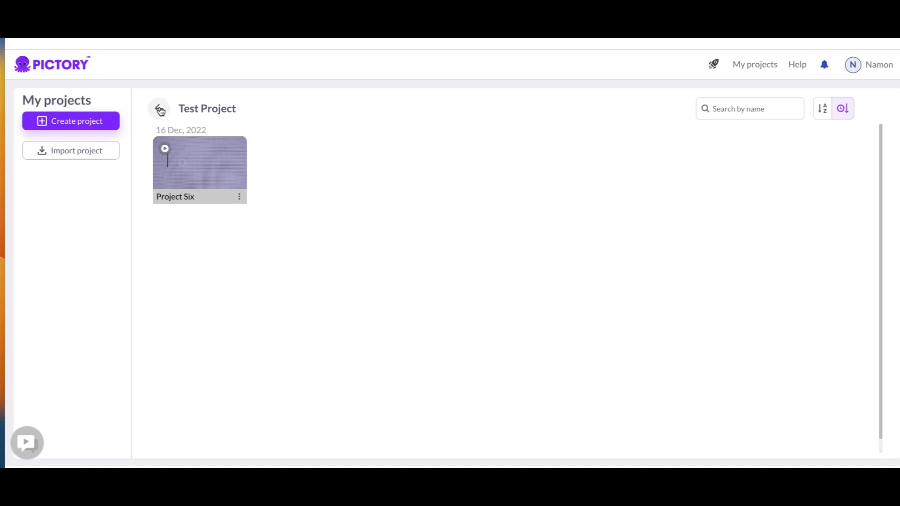
mouse_move(88, 243)
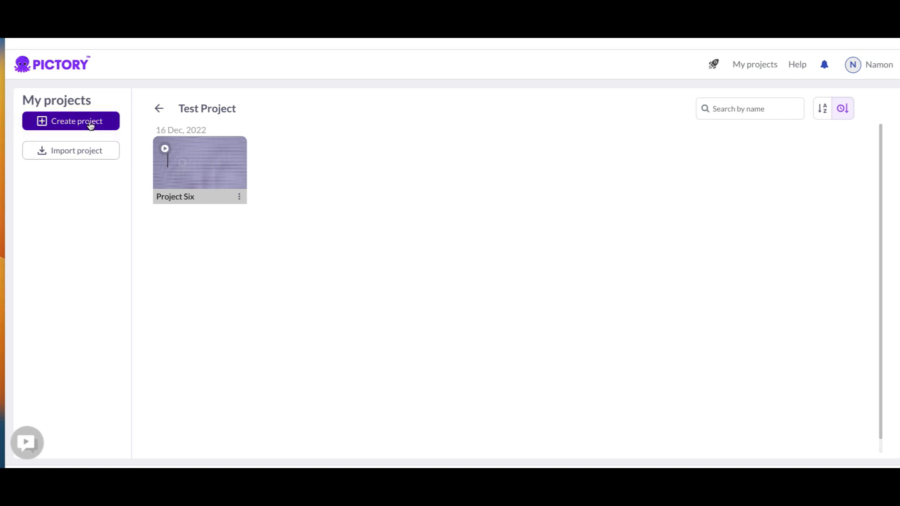
mouse_move(104, 197)
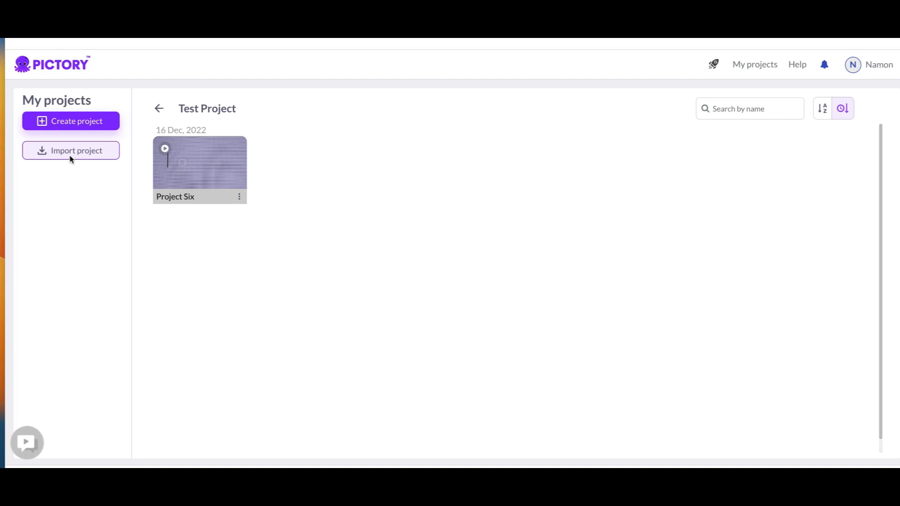
mouse_move(128, 191)
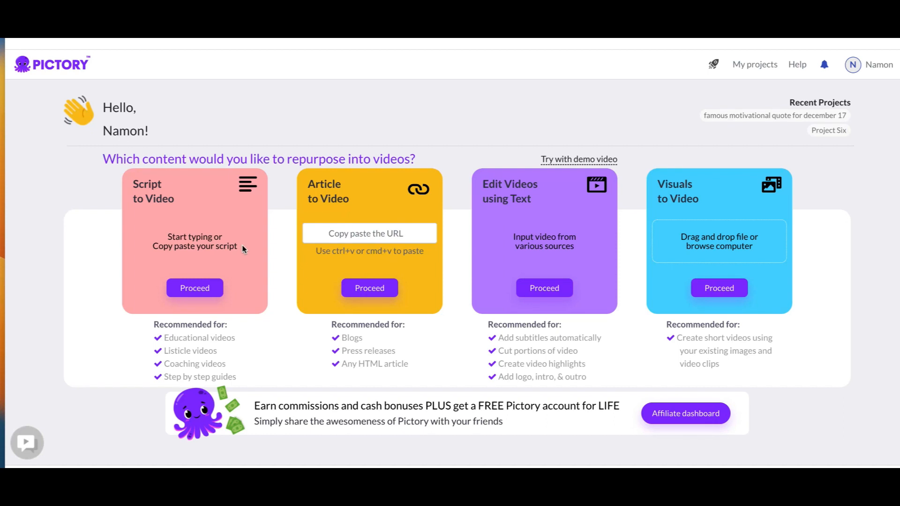
mouse_move(266, 266)
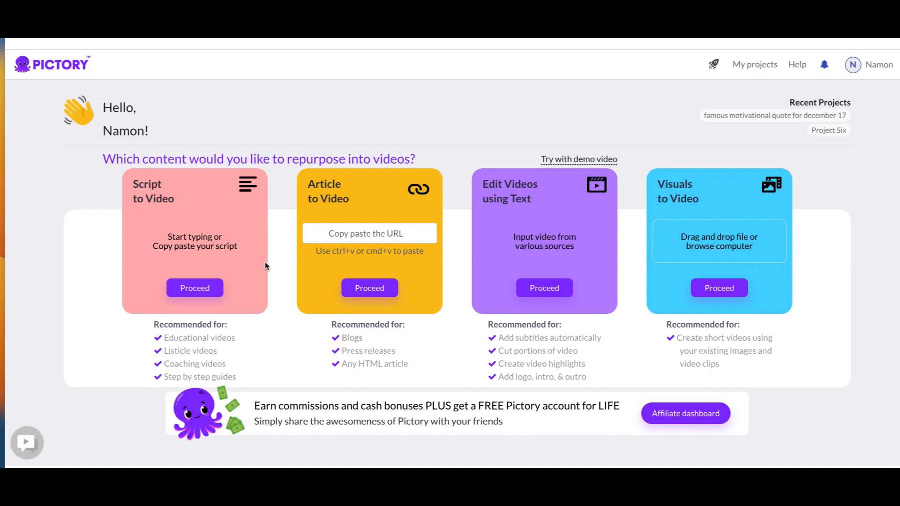
mouse_move(309, 283)
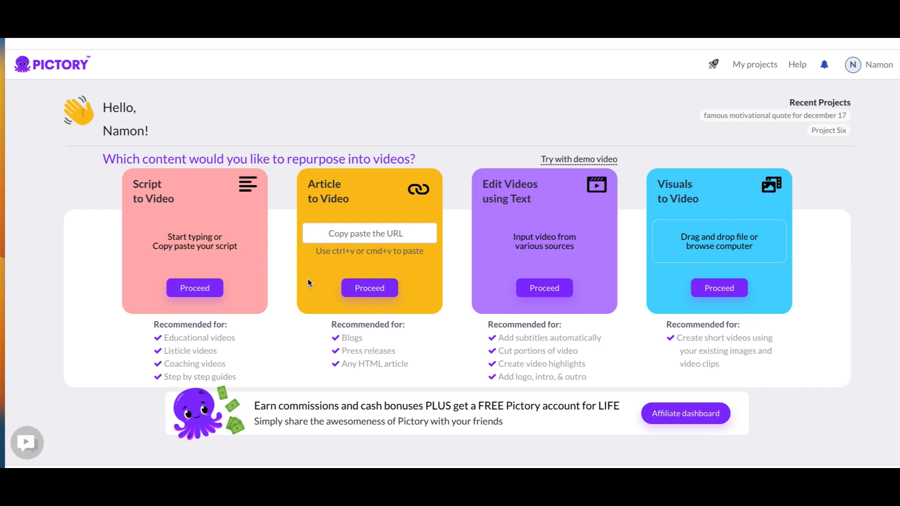
mouse_move(380, 330)
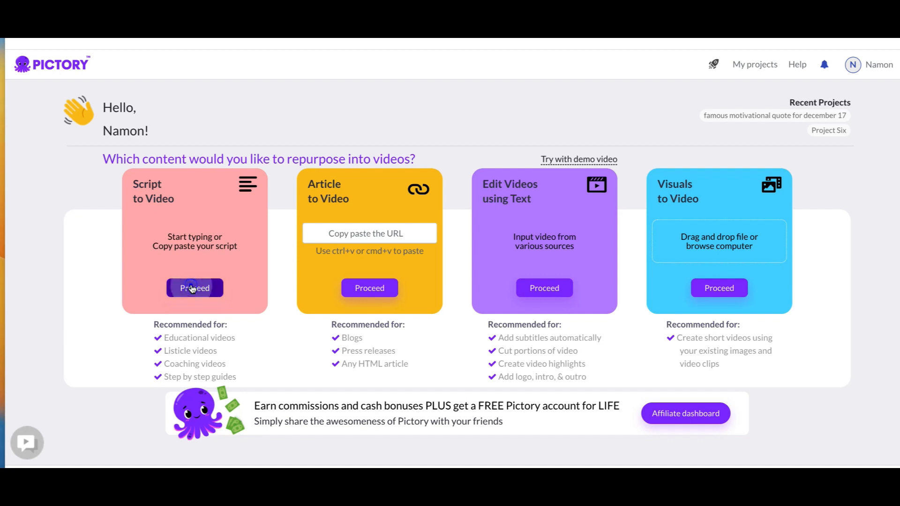
Start a script-to-video project titled 'Hello World' with body text 'hello world'.
click(194, 288)
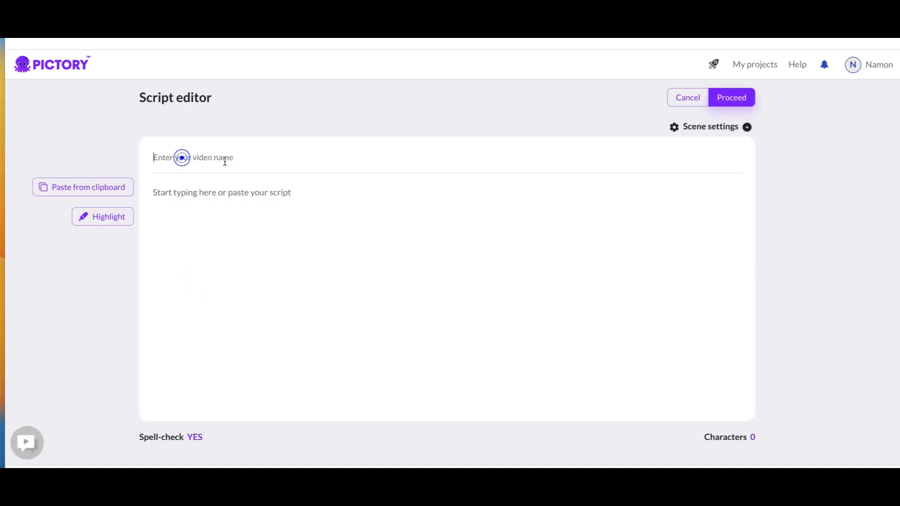
text(Hello)
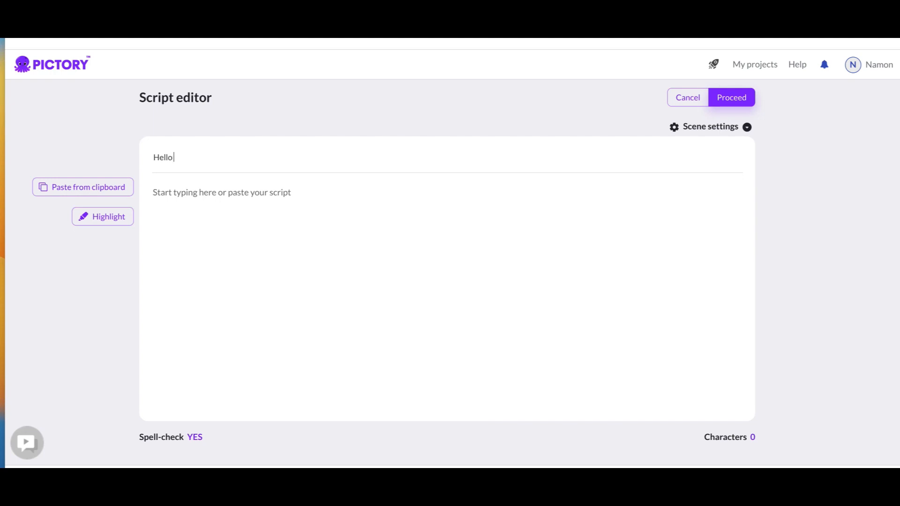
text(World)
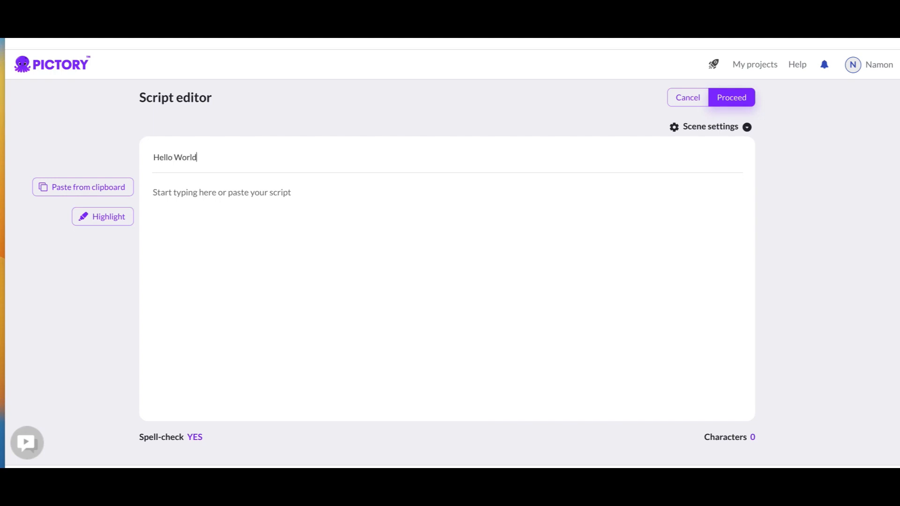
click(192, 192)
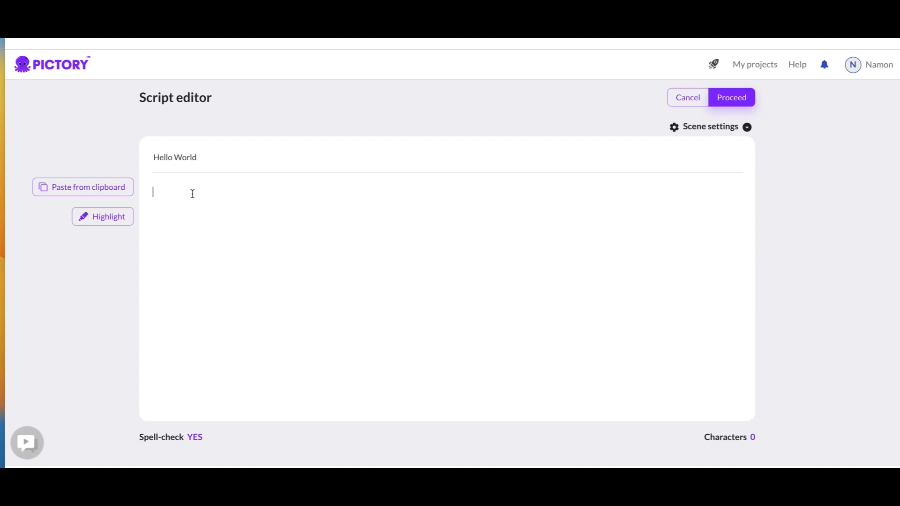
text(hello world)
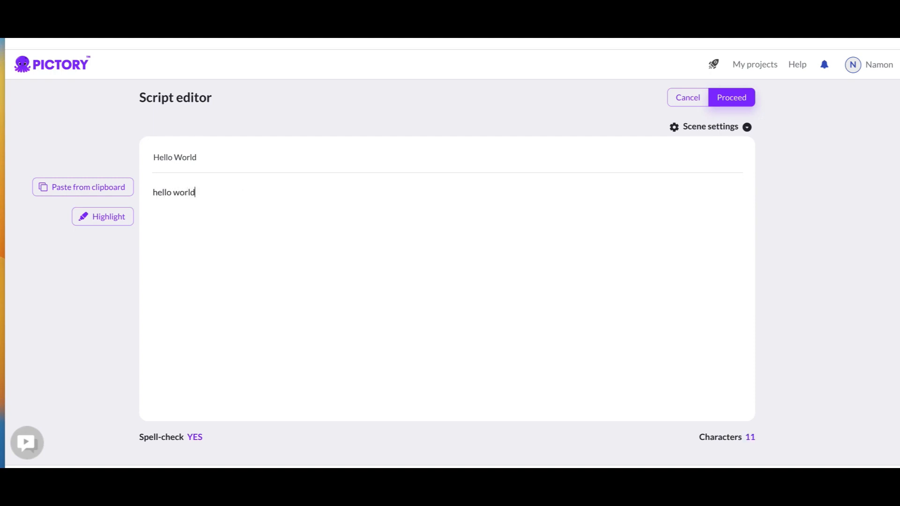
mouse_move(208, 238)
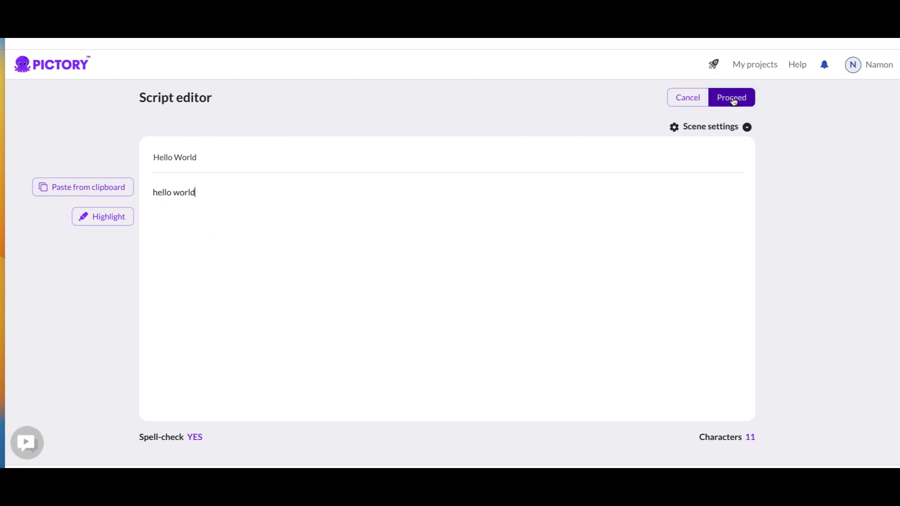
Submit the script, pick the Lemon template and confirm the aspect ratio.
click(731, 97)
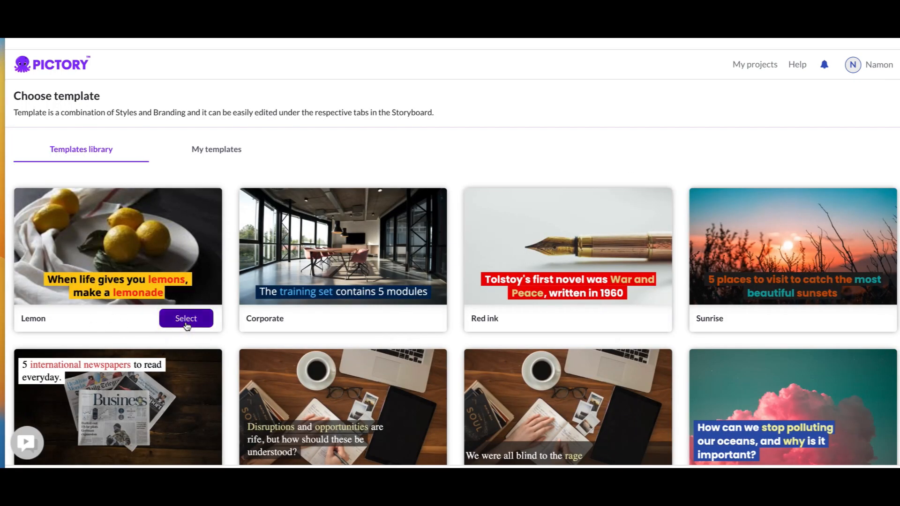
click(186, 318)
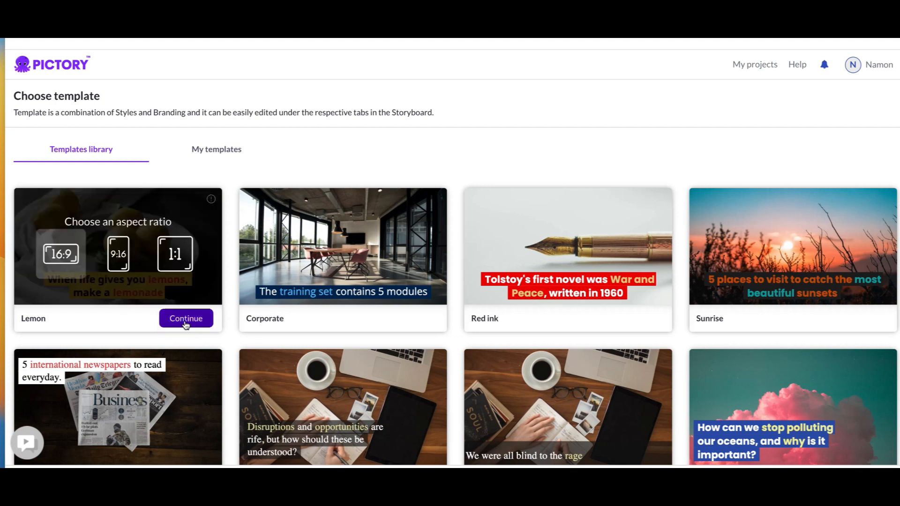
click(186, 319)
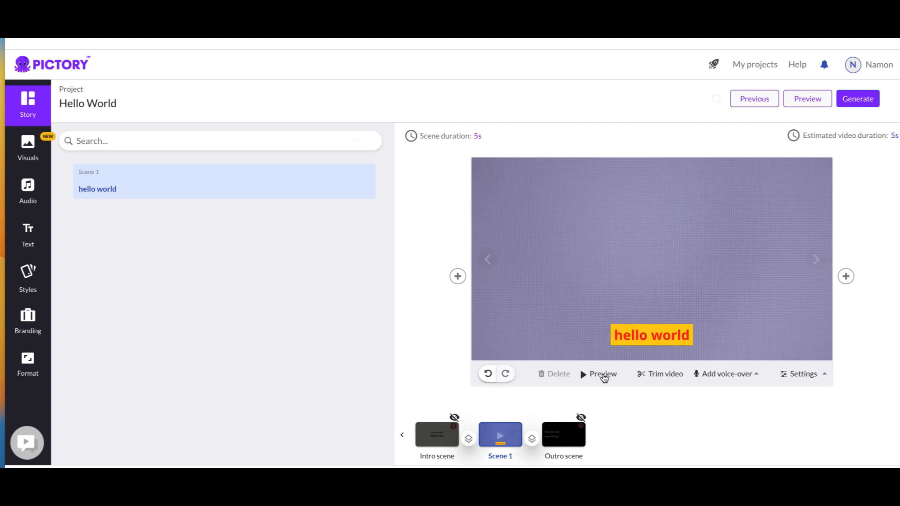
click(602, 374)
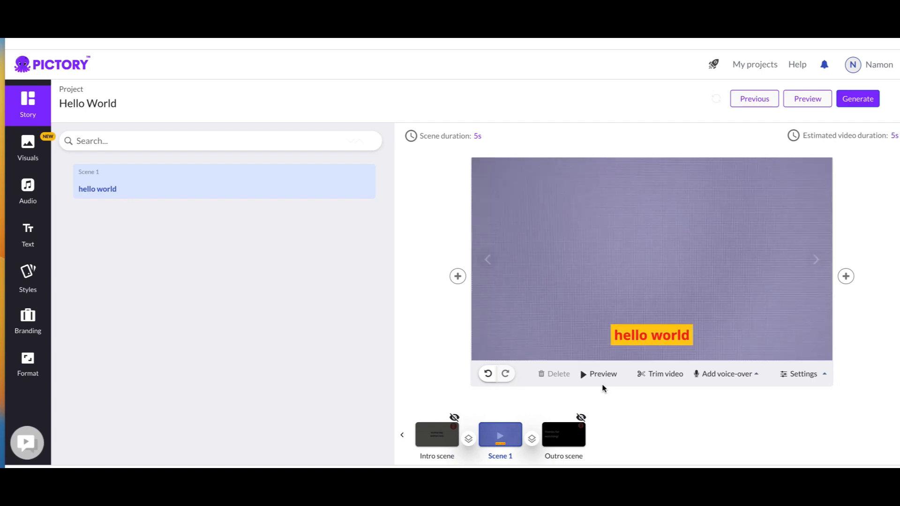
mouse_move(152, 368)
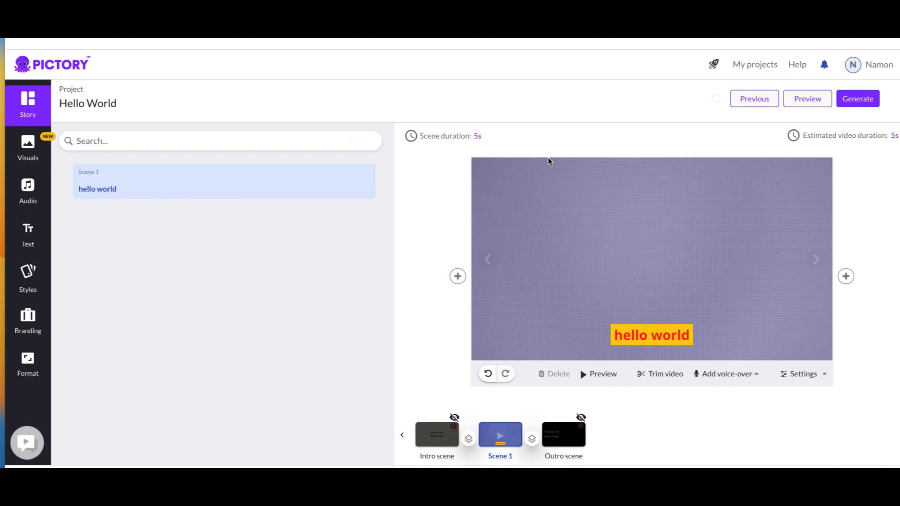
mouse_move(330, 177)
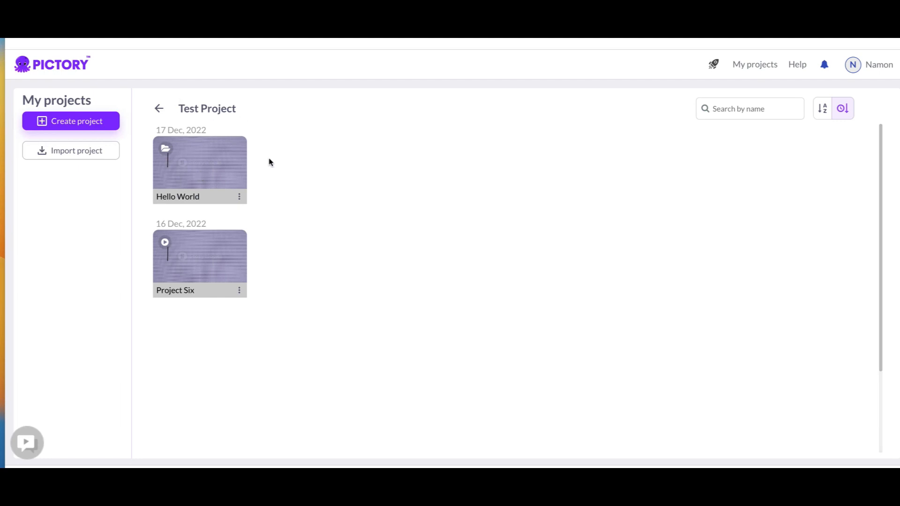
mouse_move(197, 170)
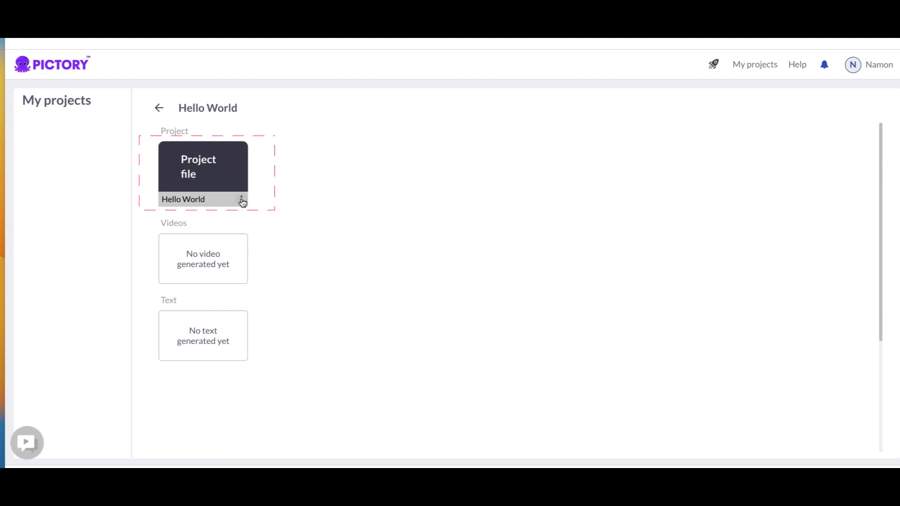
Show the options menu for the Hello World project file.
click(242, 199)
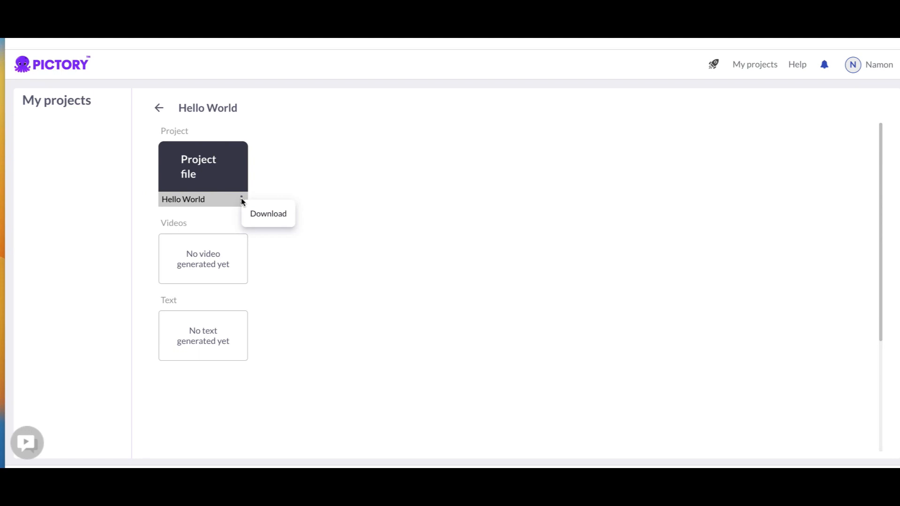
mouse_move(202, 277)
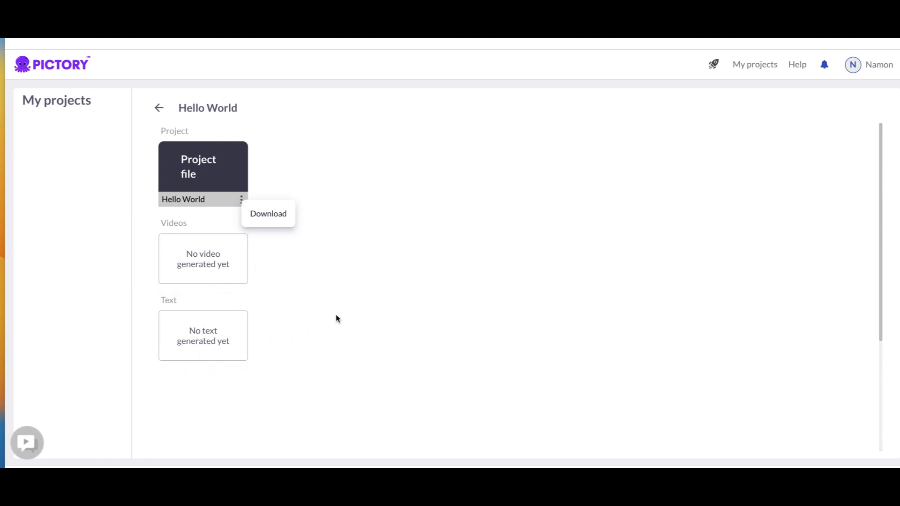
mouse_move(194, 164)
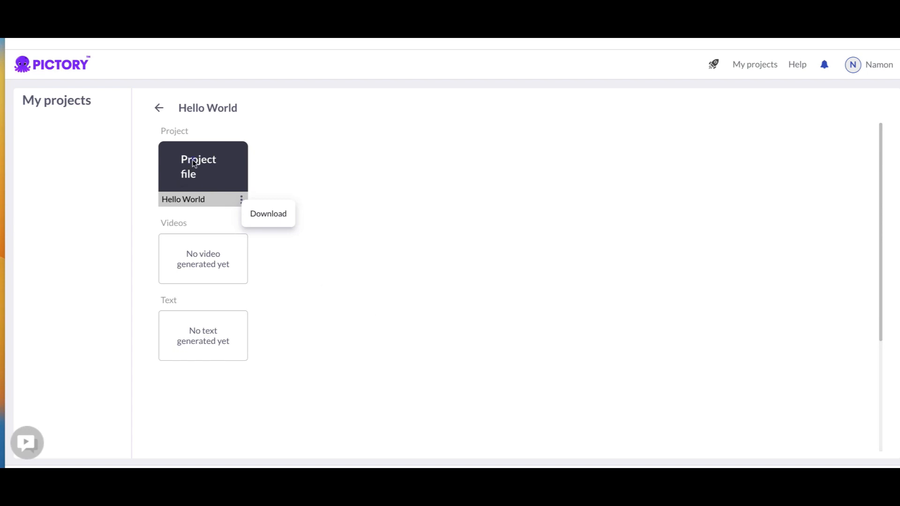
Open the Hello World project file and generate it as a video.
click(159, 108)
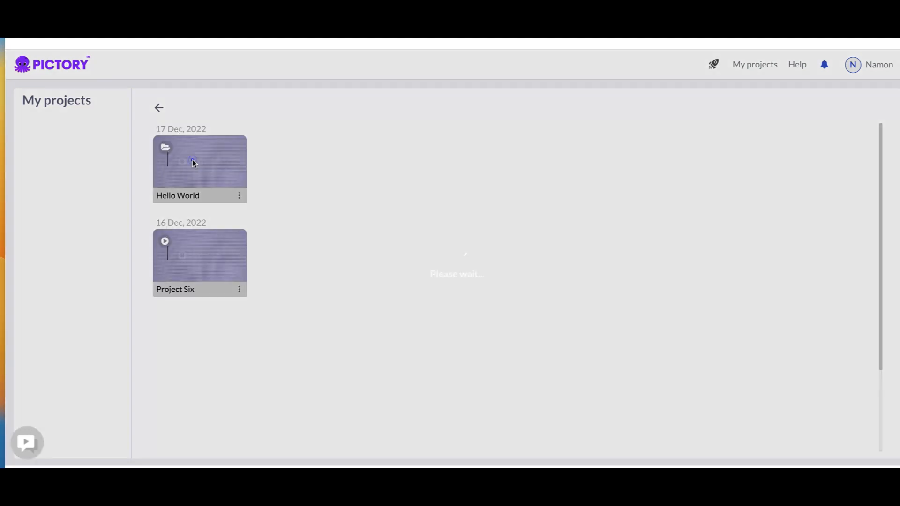
click(199, 162)
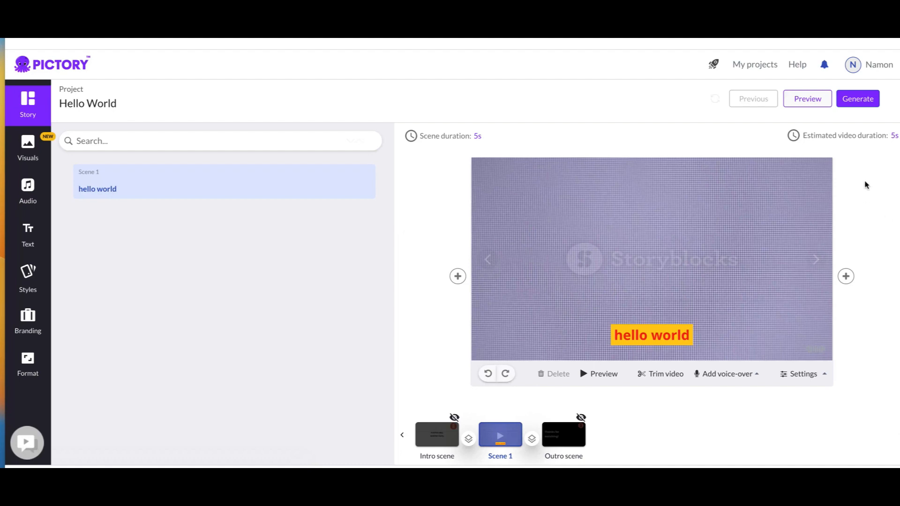
click(858, 98)
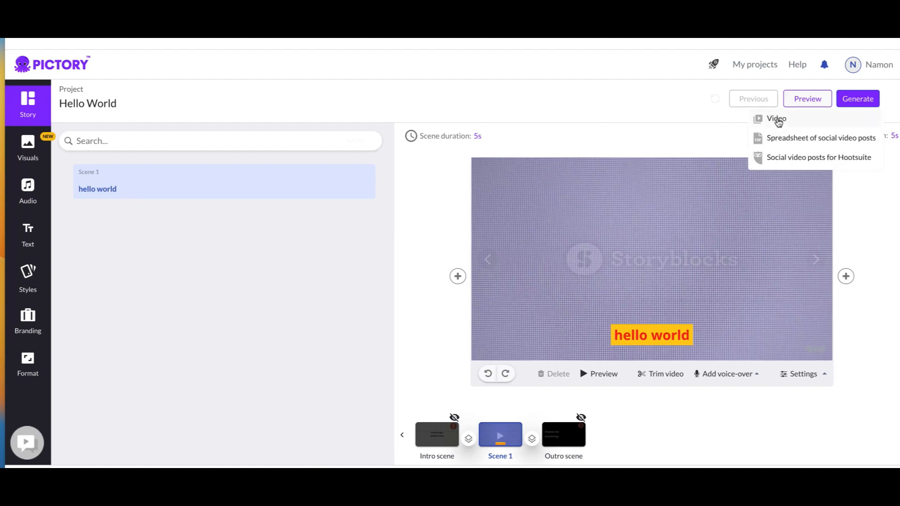
click(775, 118)
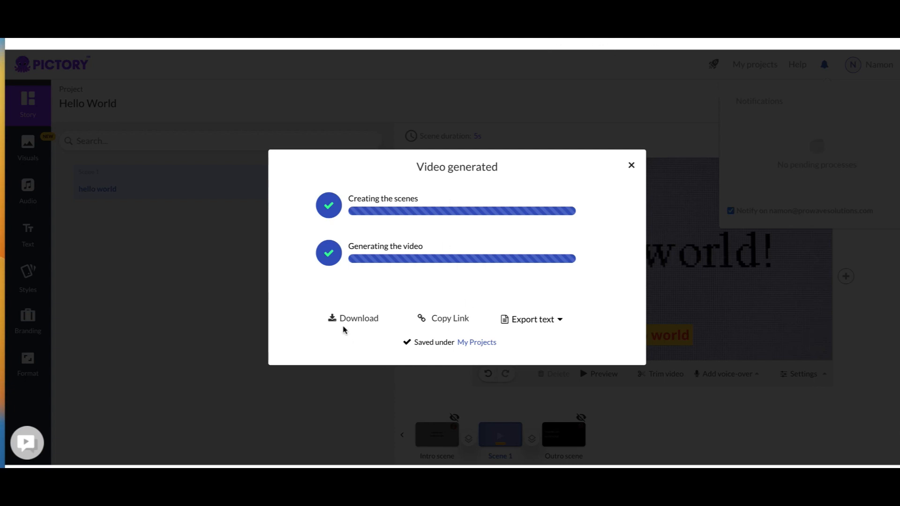
mouse_move(358, 317)
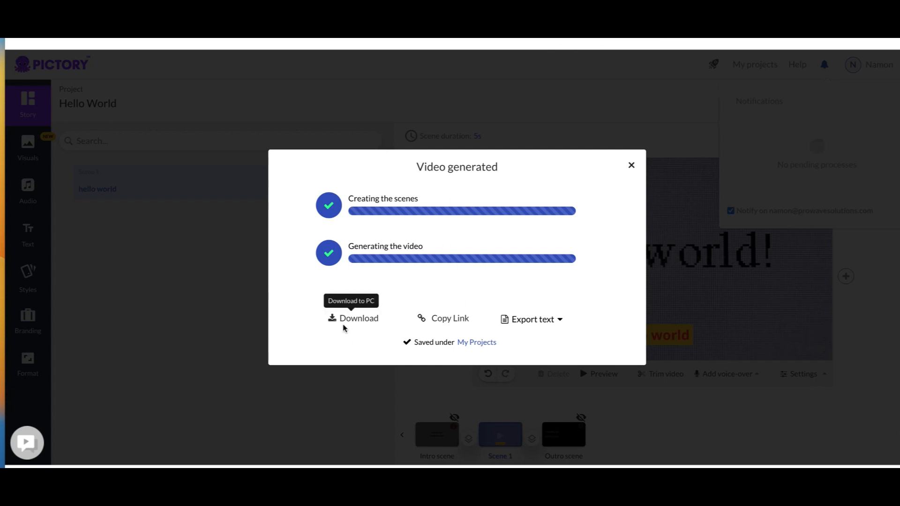
mouse_move(439, 324)
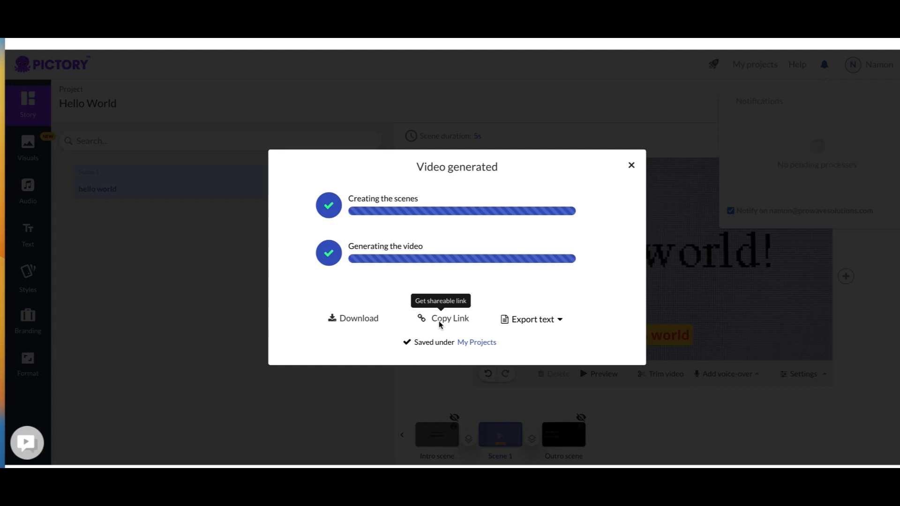
mouse_move(543, 327)
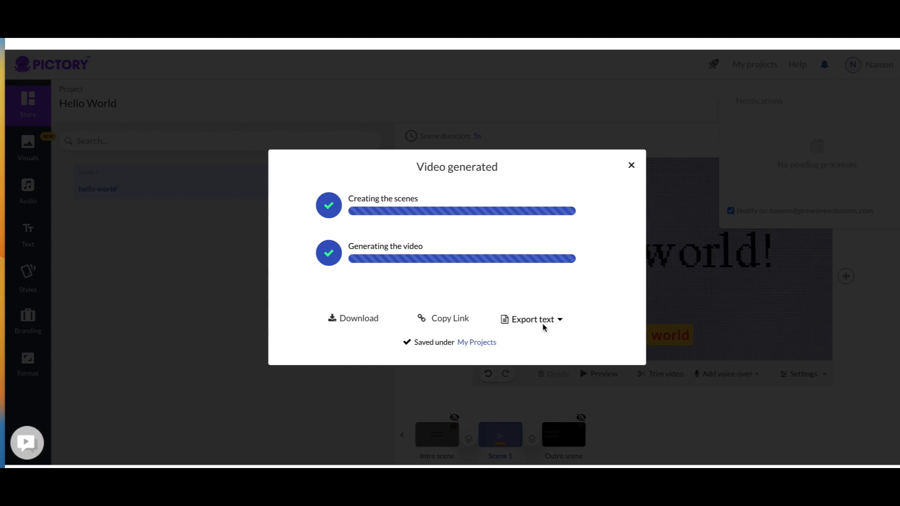
Download the generated Hello World video to the PC.
click(529, 319)
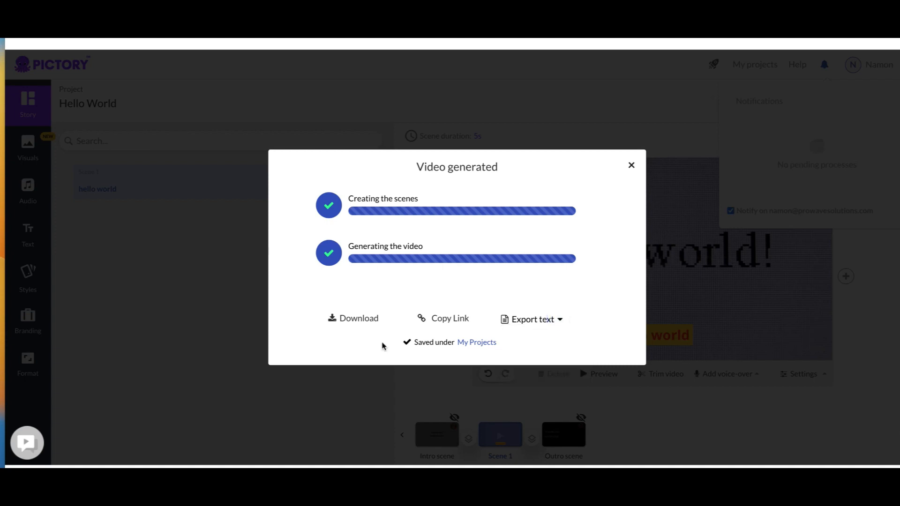
mouse_move(353, 319)
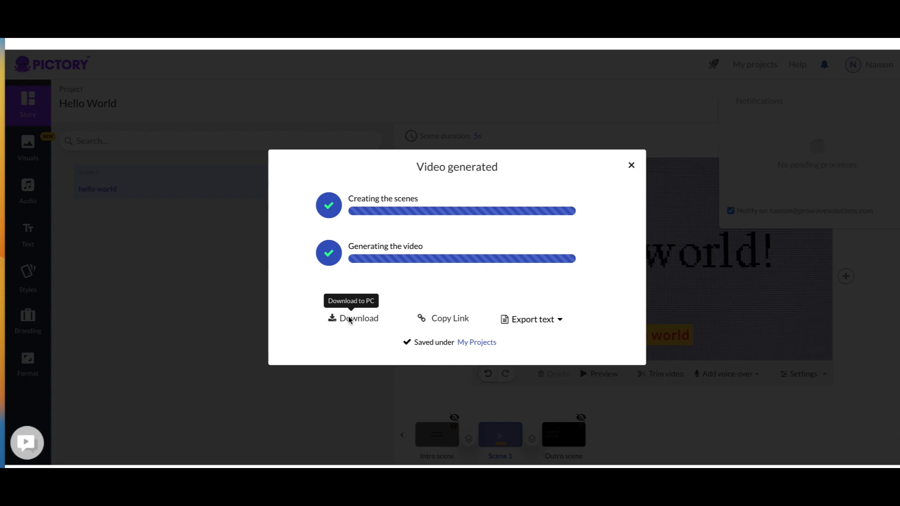
click(353, 318)
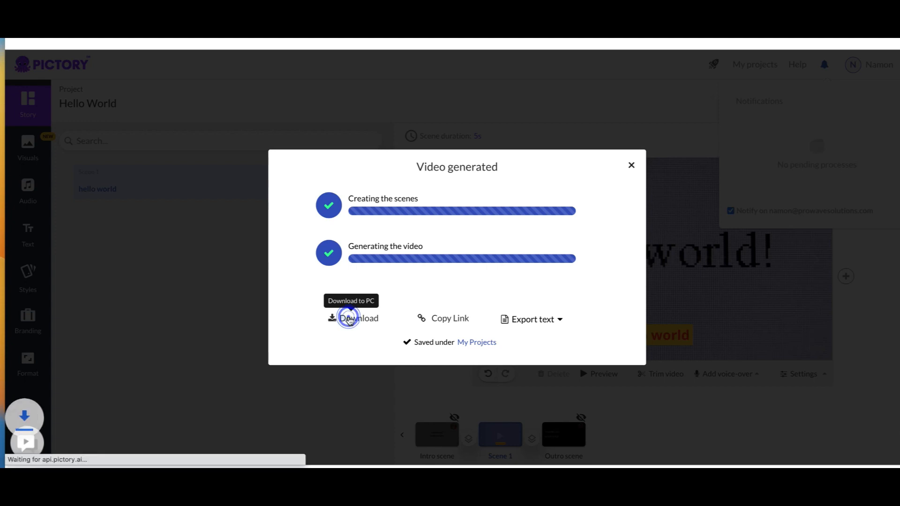
click(359, 317)
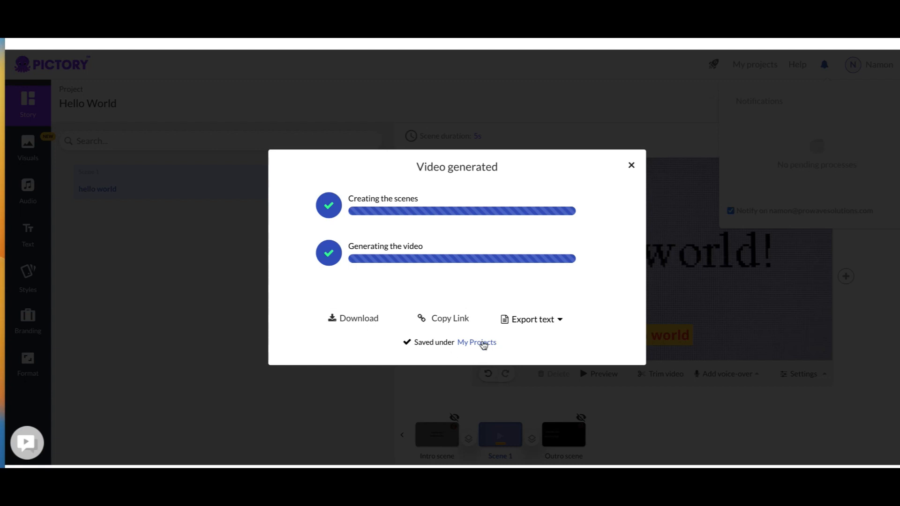
Go to the Hello World folder and show the video's download and share options.
click(477, 343)
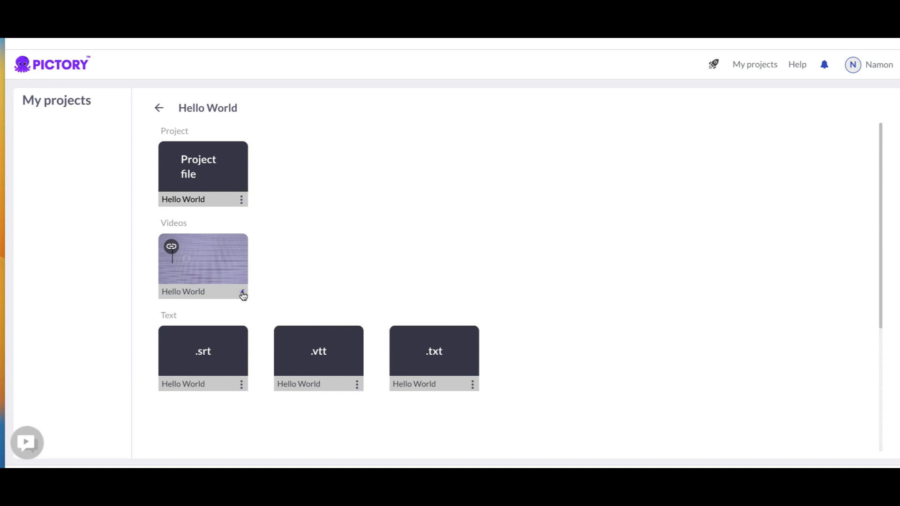
click(241, 292)
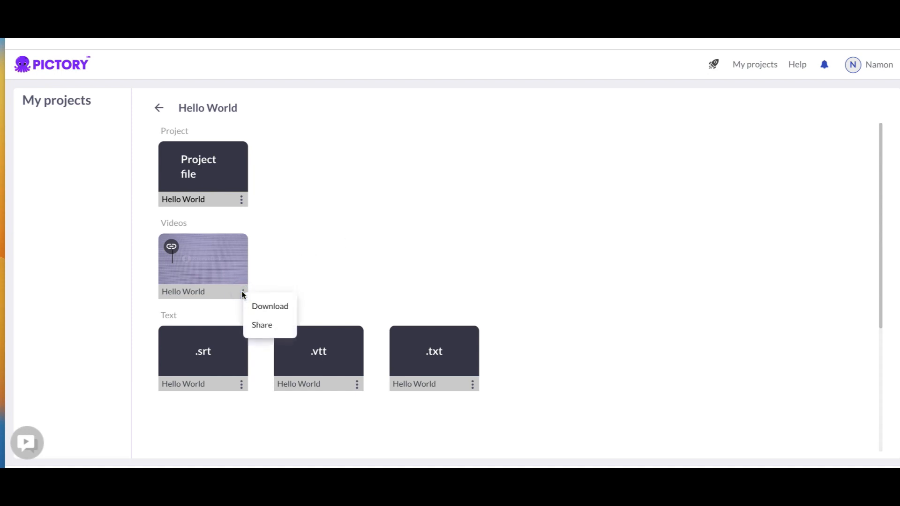